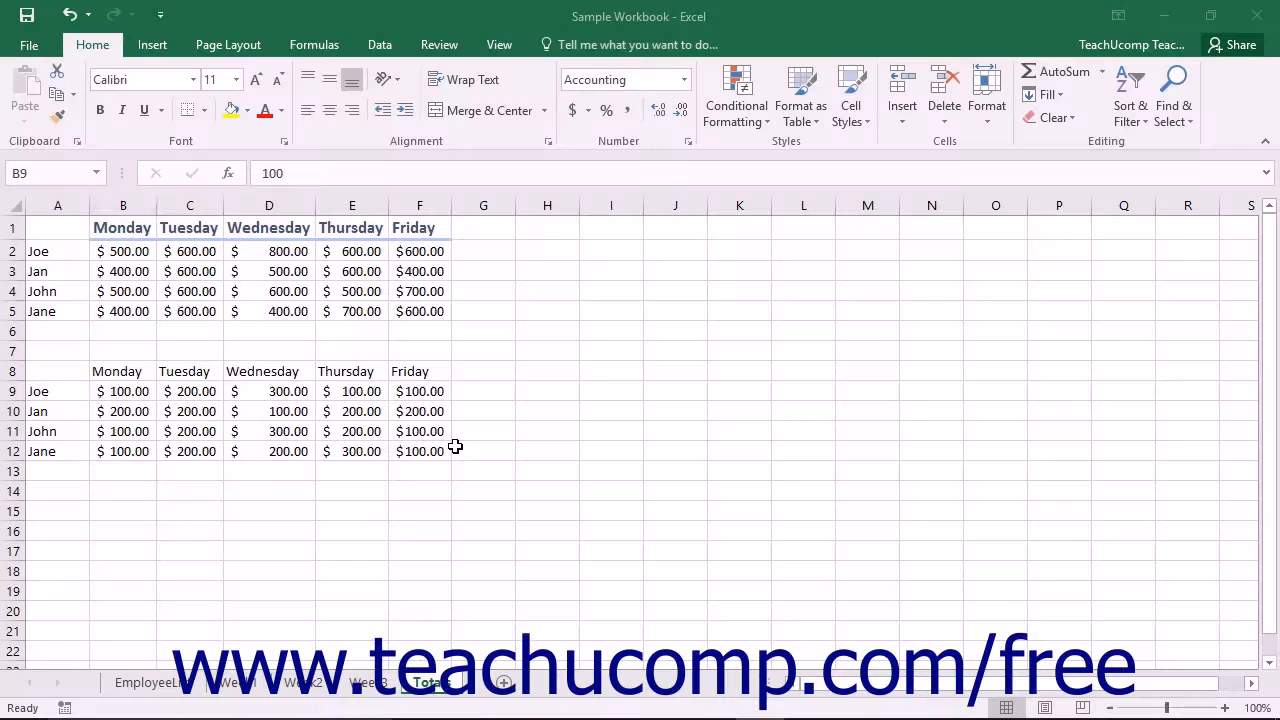
Show the Week1 sheet with daily amounts for Joe, Jan, John and Jane
click(122, 391)
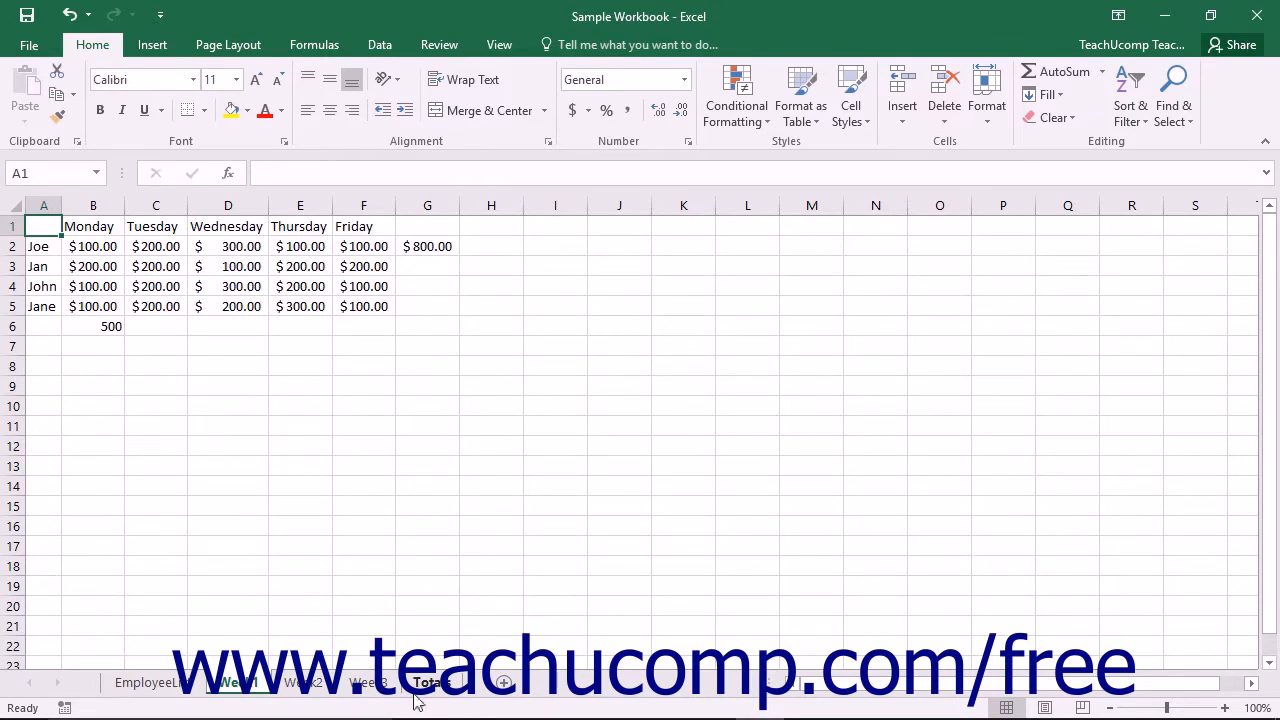
Return to the Total sheet whose lower table holds the Week1 amounts
click(432, 682)
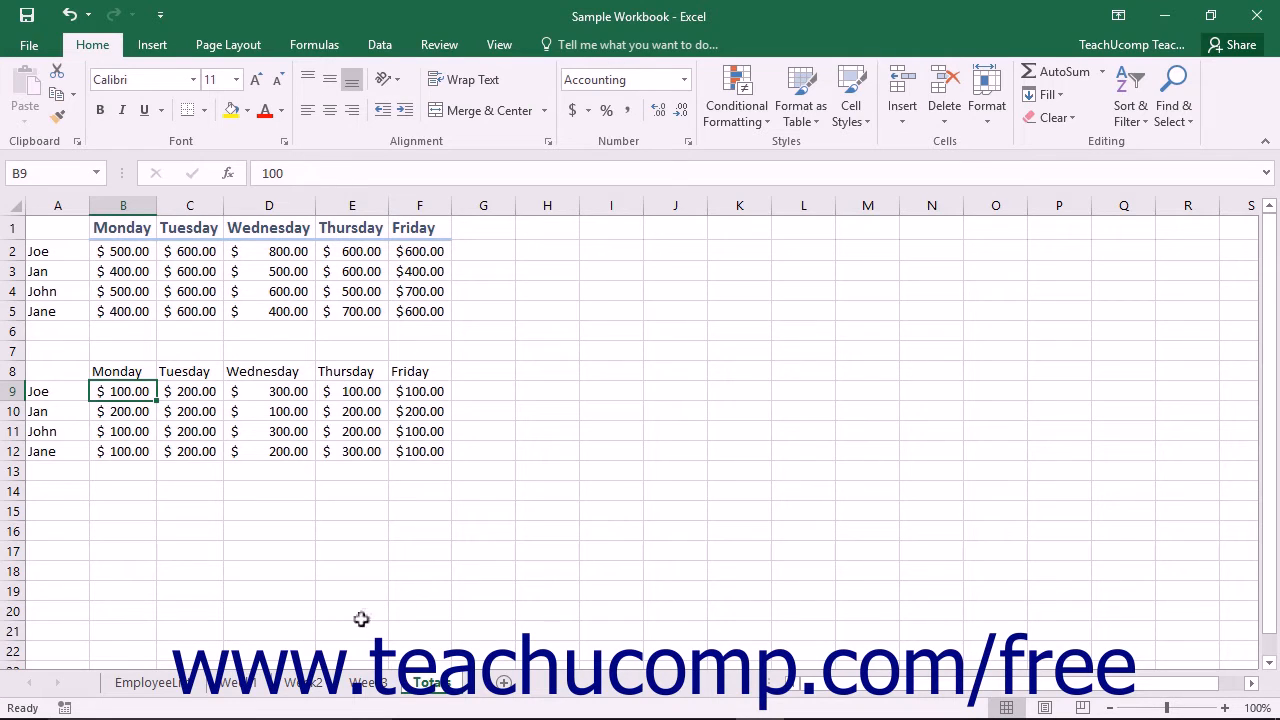
Select the Week2 Monday–Friday amounts in B2:F5 for copying
click(301, 682)
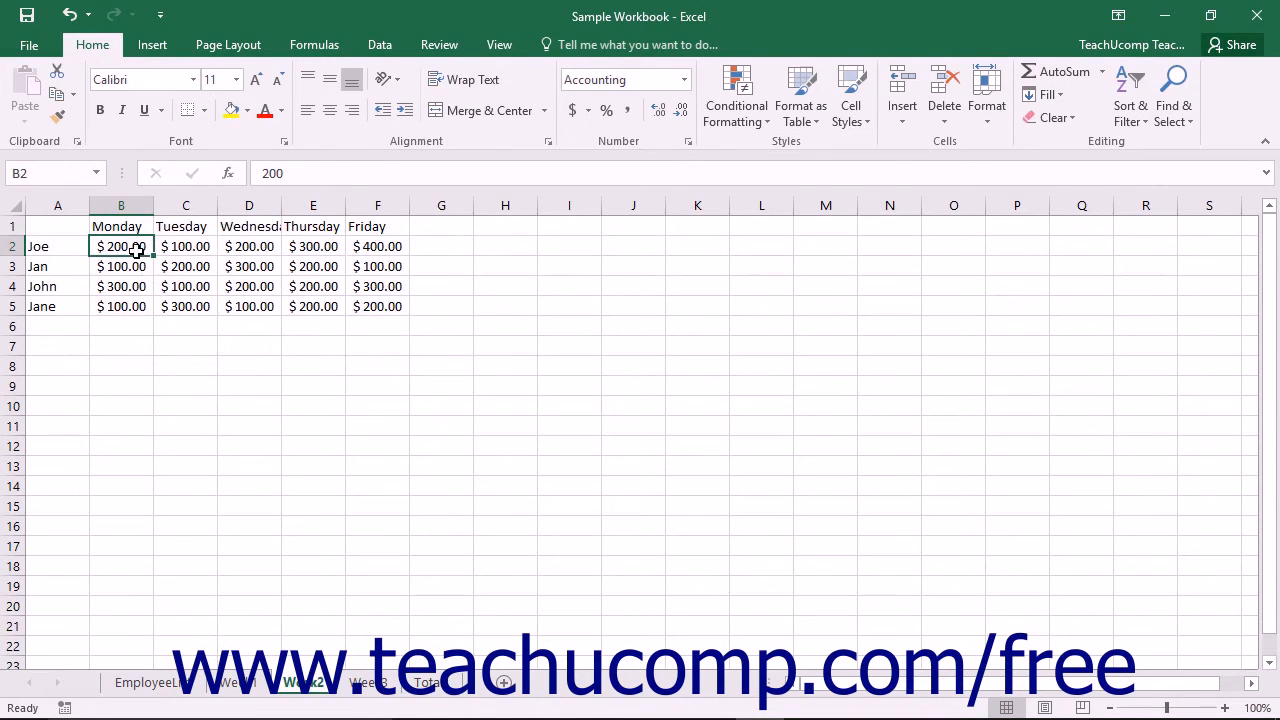
drag(121, 246, 377, 306)
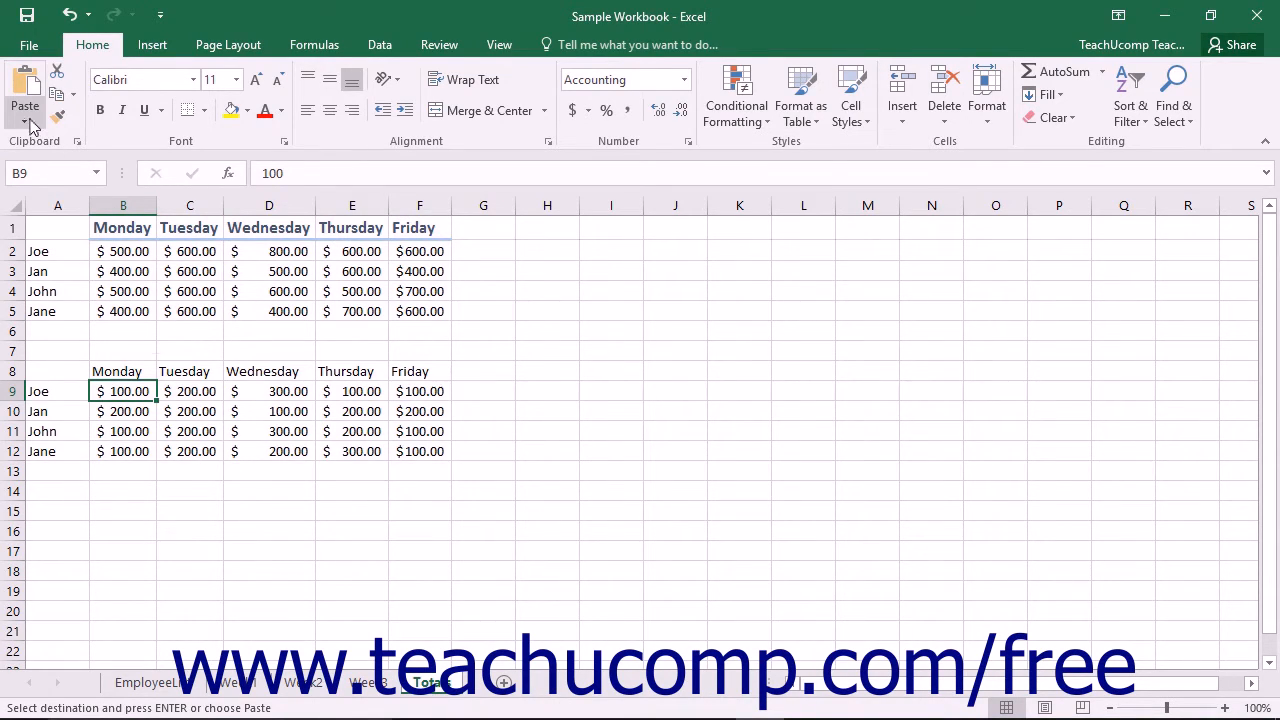
Show the Home paste options over the Total sheet's lower table
click(24, 120)
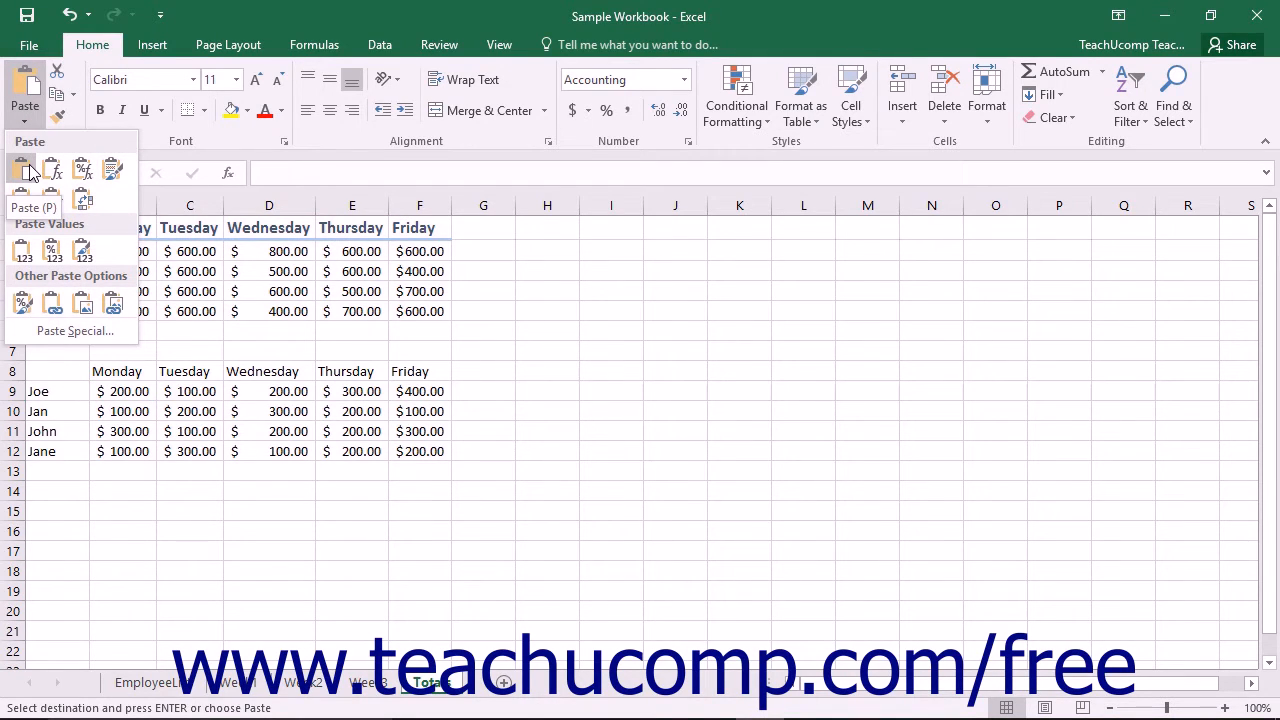
mouse_move(83, 170)
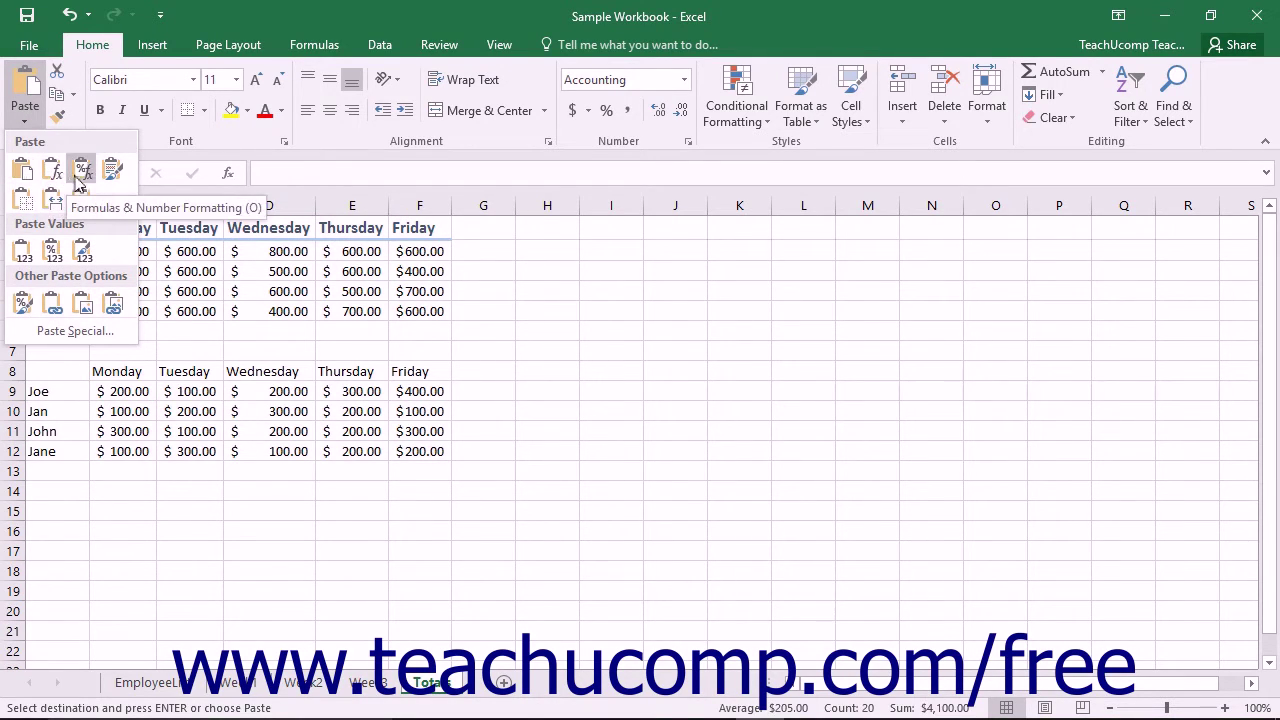
mouse_move(112, 168)
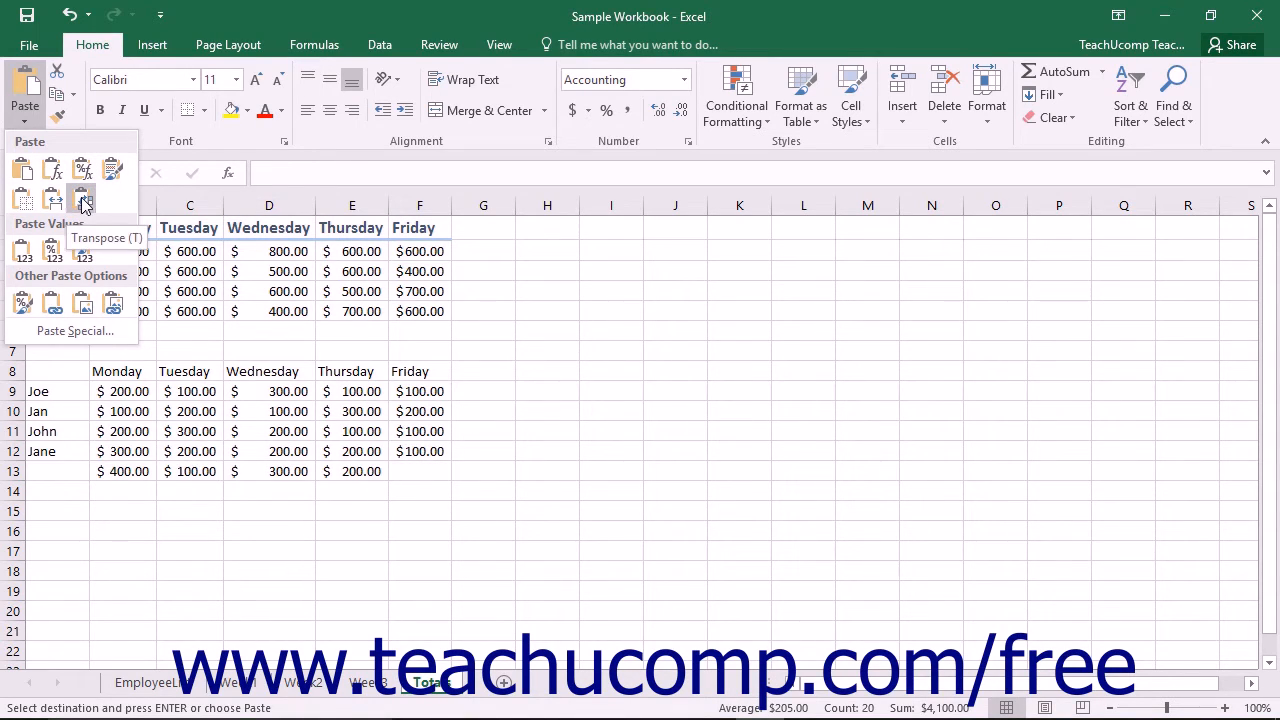
mouse_move(83, 250)
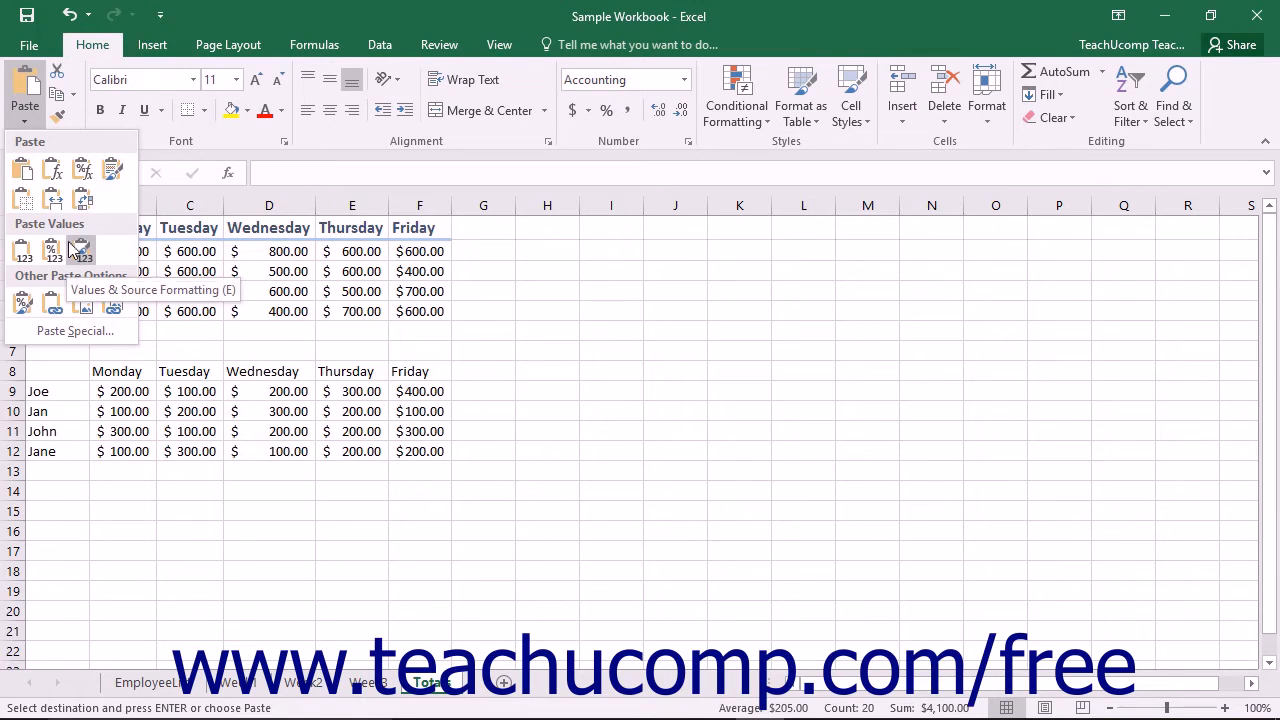
click(80, 250)
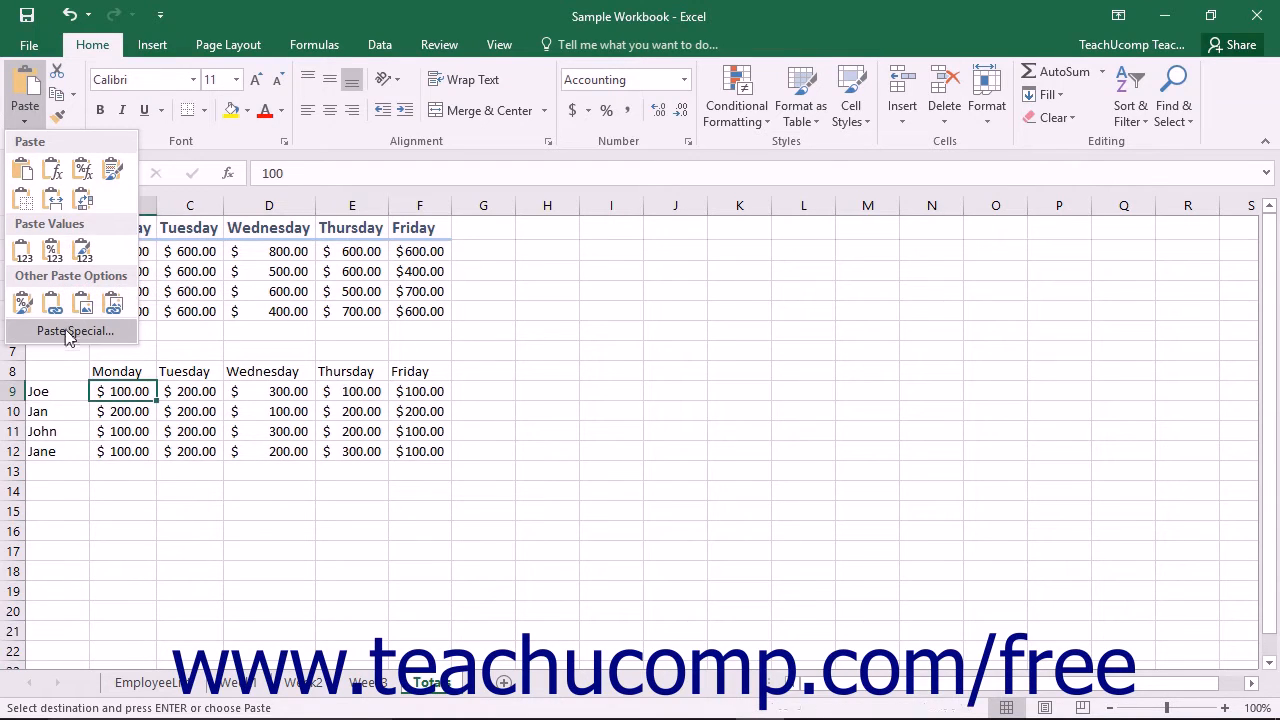
mouse_move(72, 331)
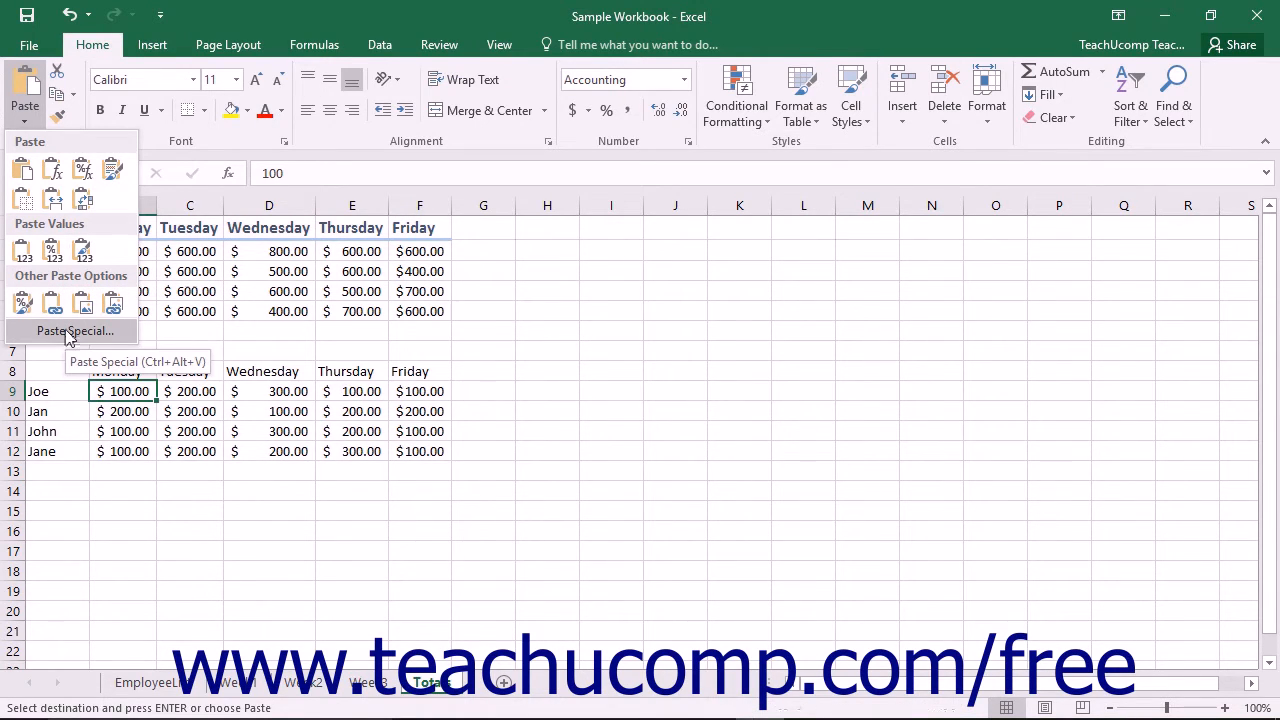
Paste Special the Week2 amounts as Values with Add into the lower table
click(74, 330)
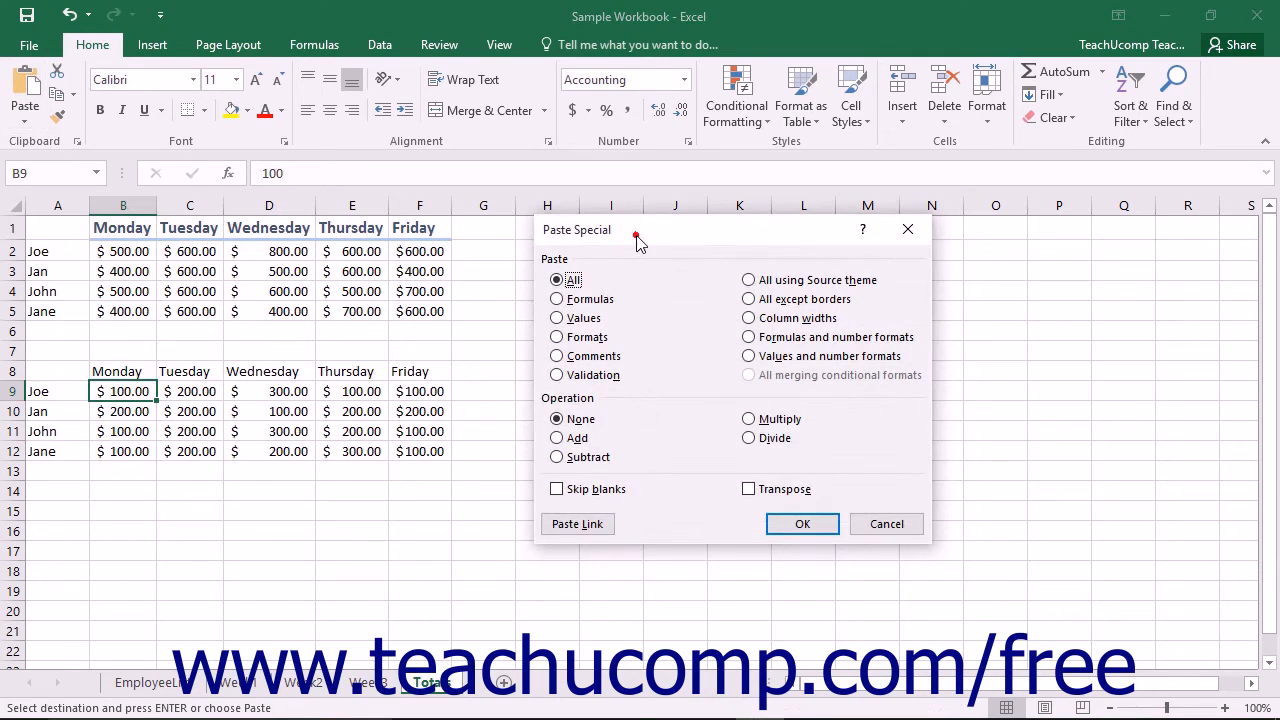
mouse_move(638, 240)
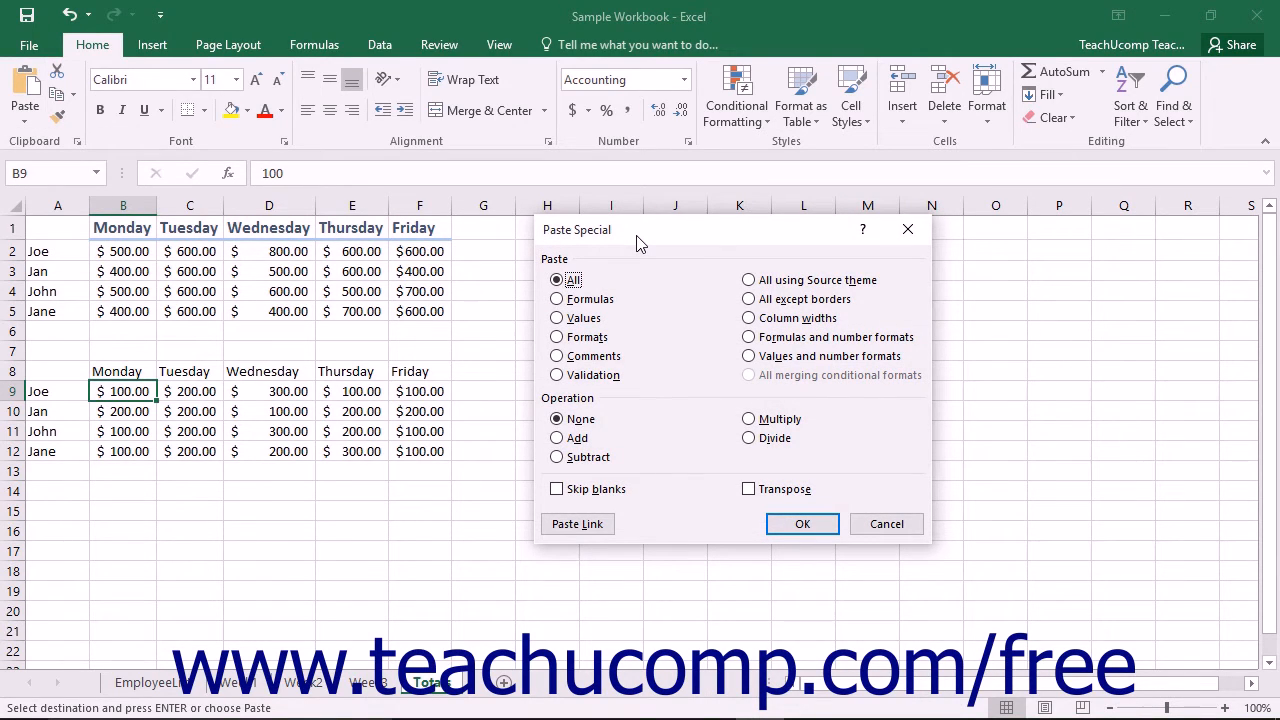
mouse_move(637, 248)
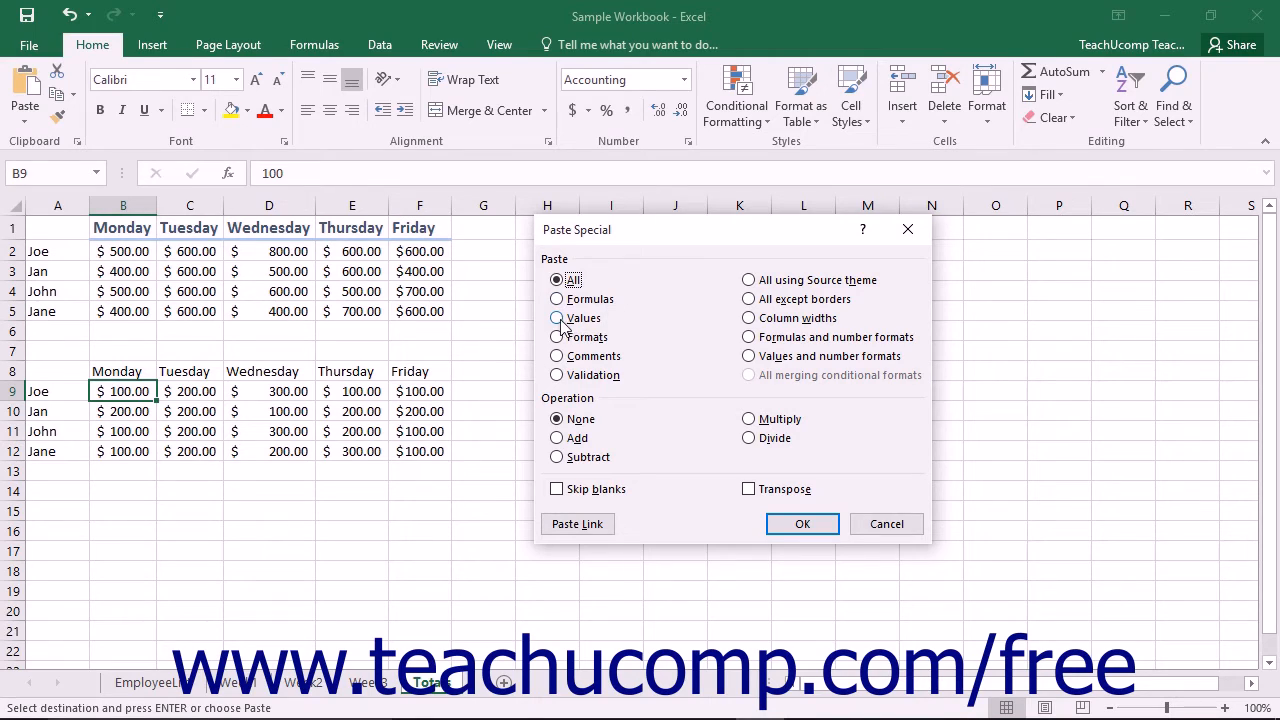
click(557, 318)
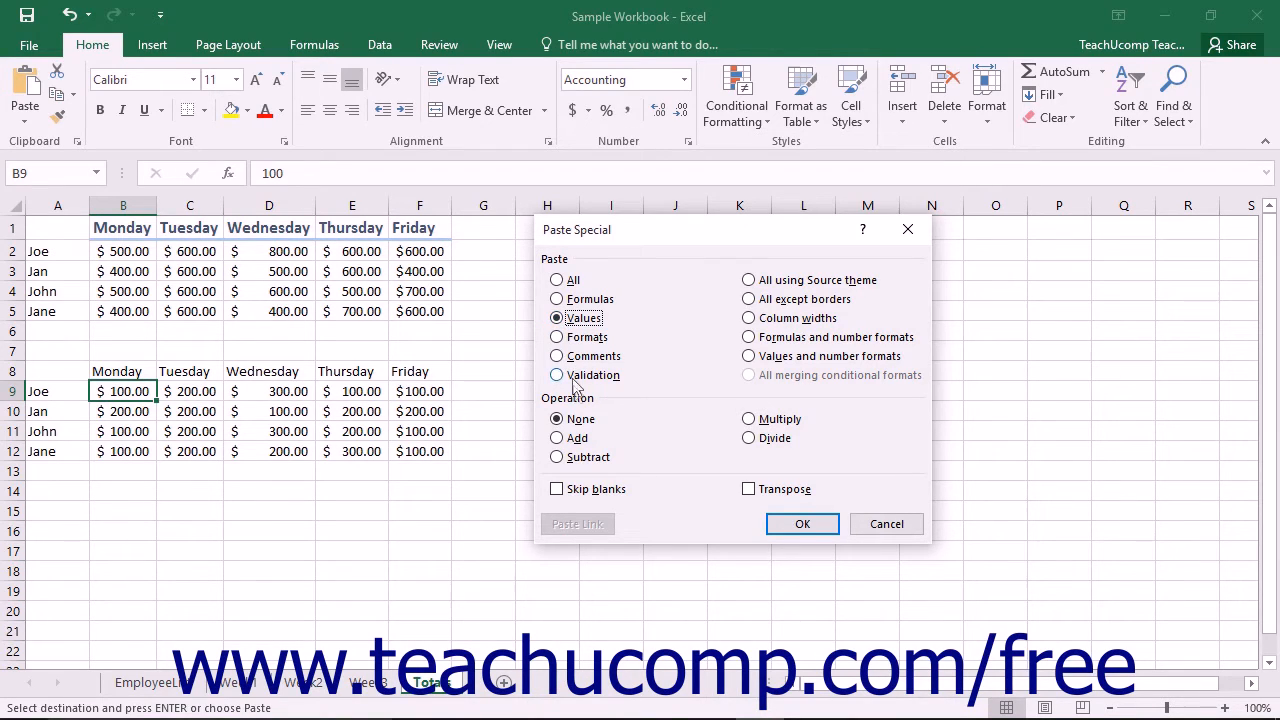
mouse_move(590, 438)
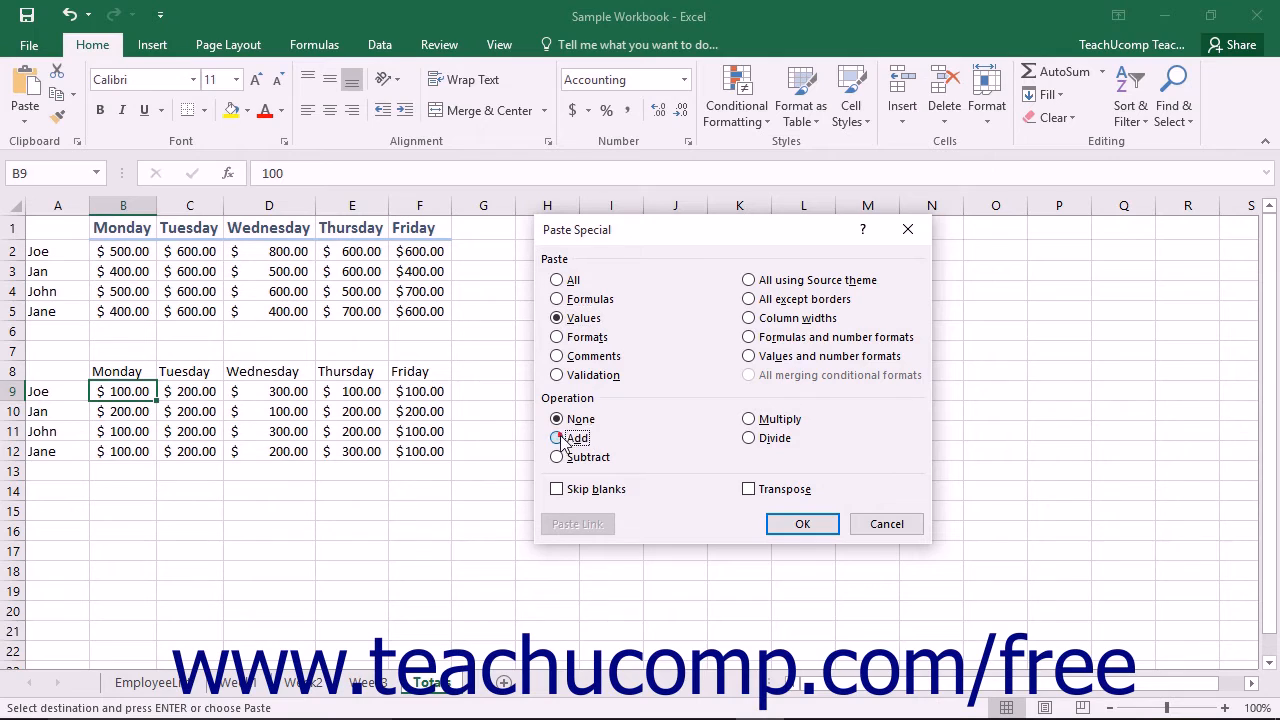
click(557, 438)
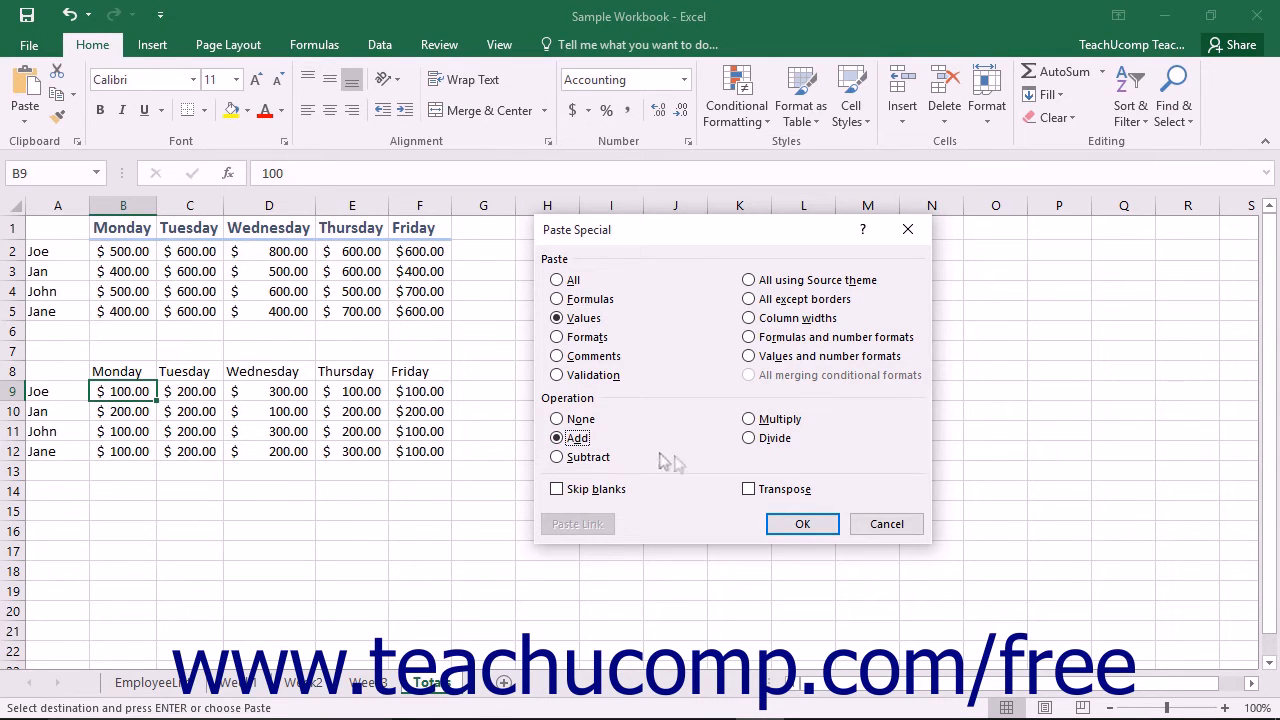
mouse_move(802, 524)
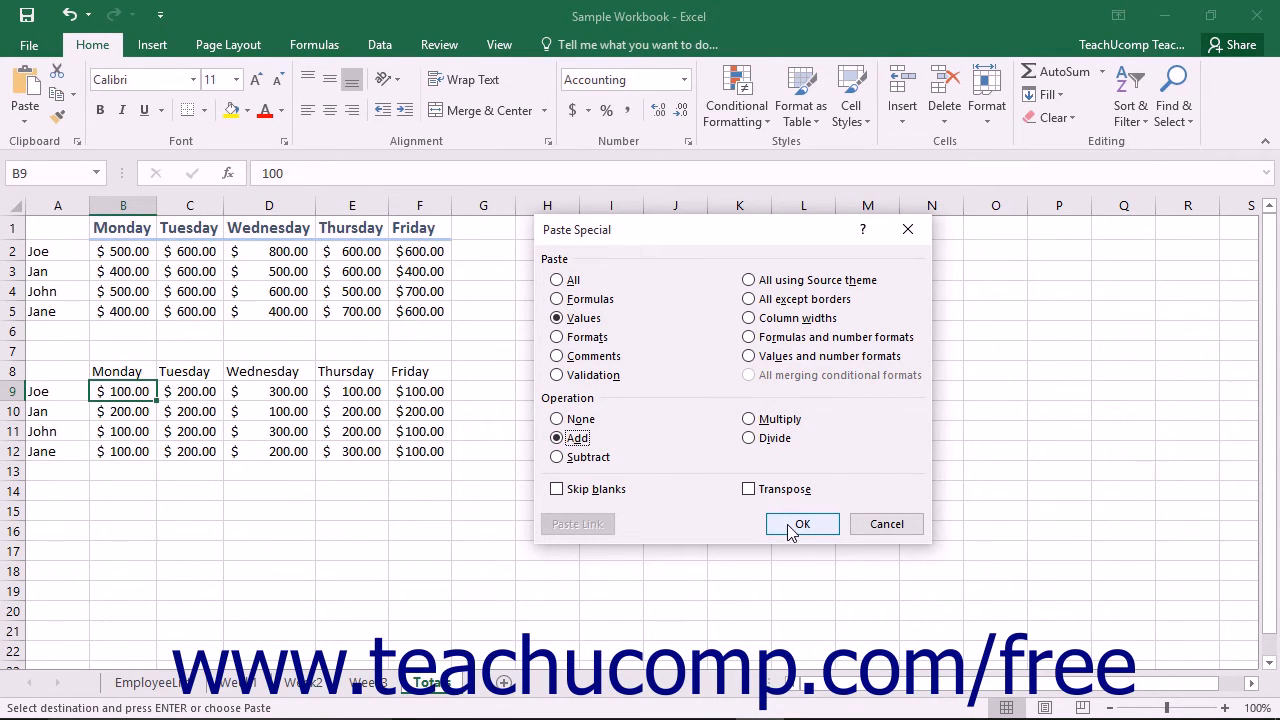
click(801, 524)
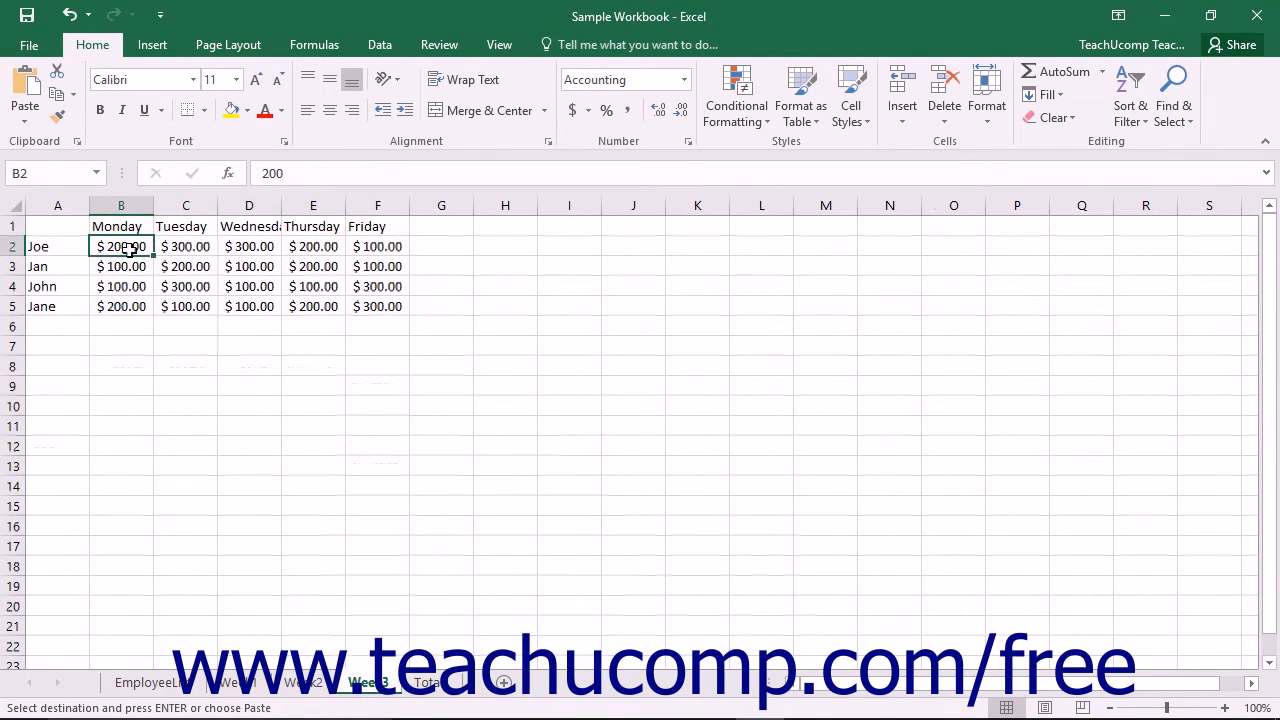
Copy Week3's B2:F5 amounts and choose Values in Paste Special on the Total sheet
drag(121, 246, 377, 306)
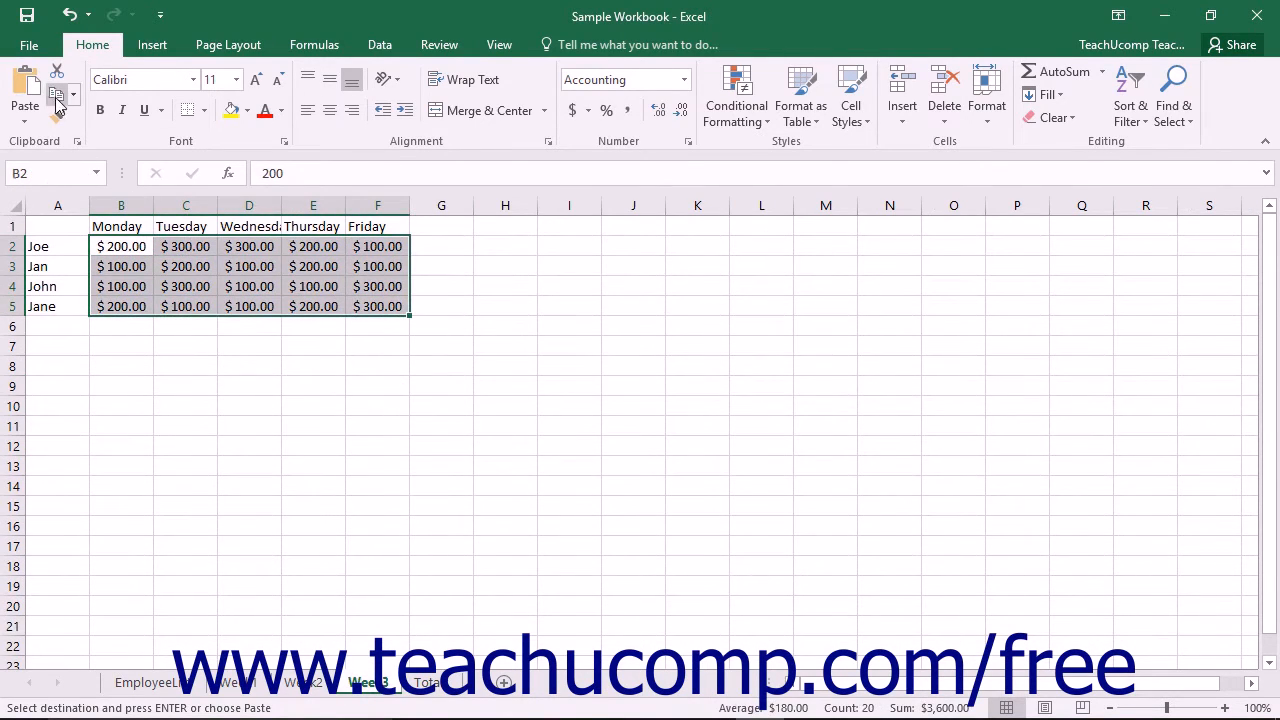
click(25, 95)
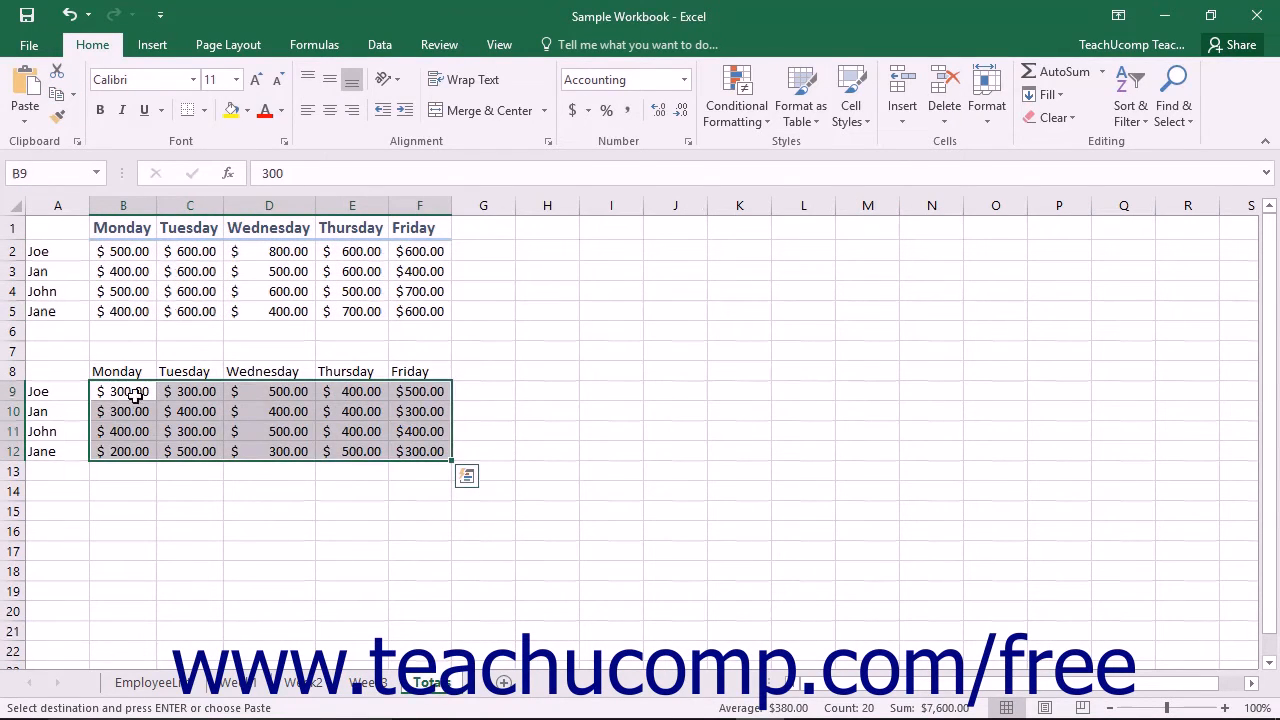
click(24, 95)
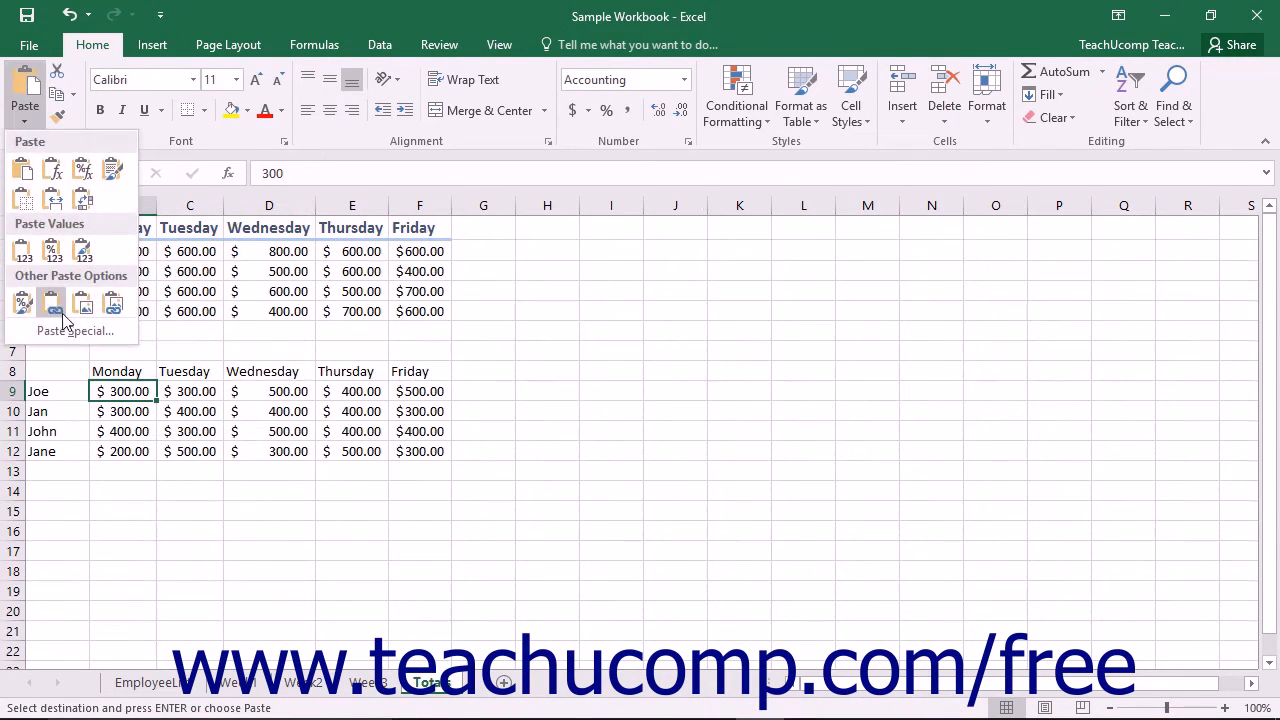
click(74, 330)
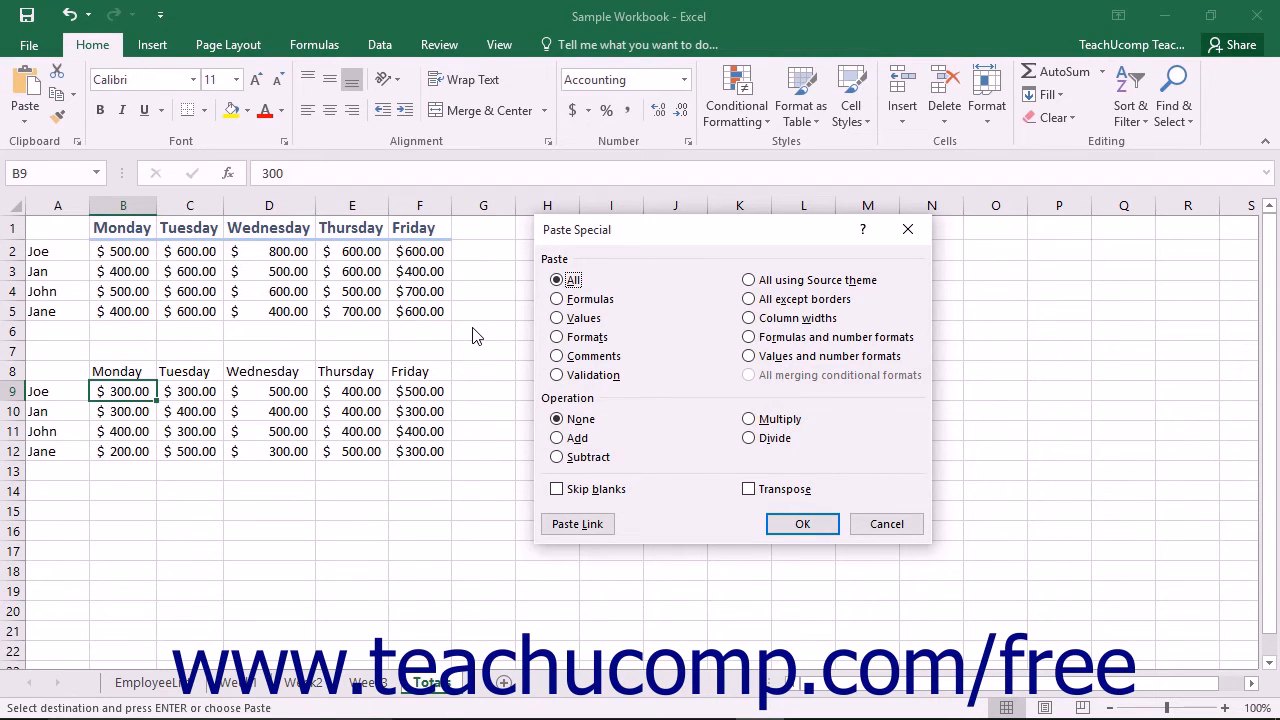
mouse_move(658, 346)
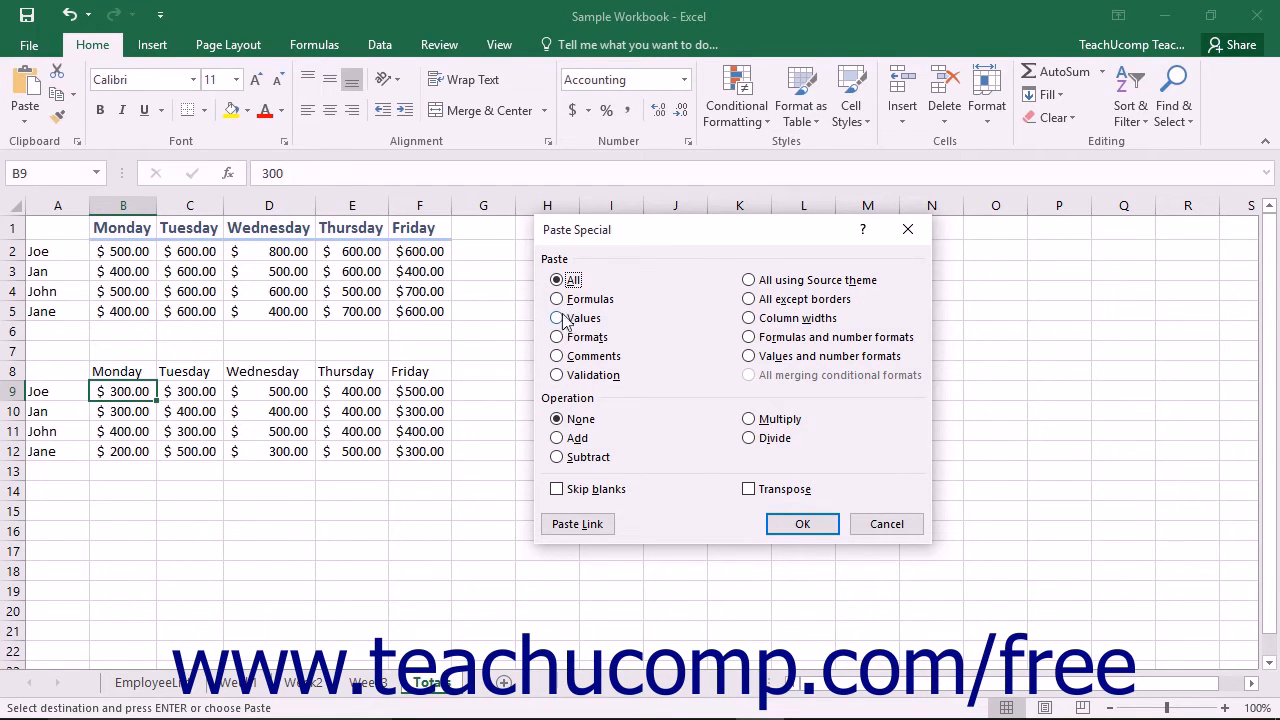
click(557, 318)
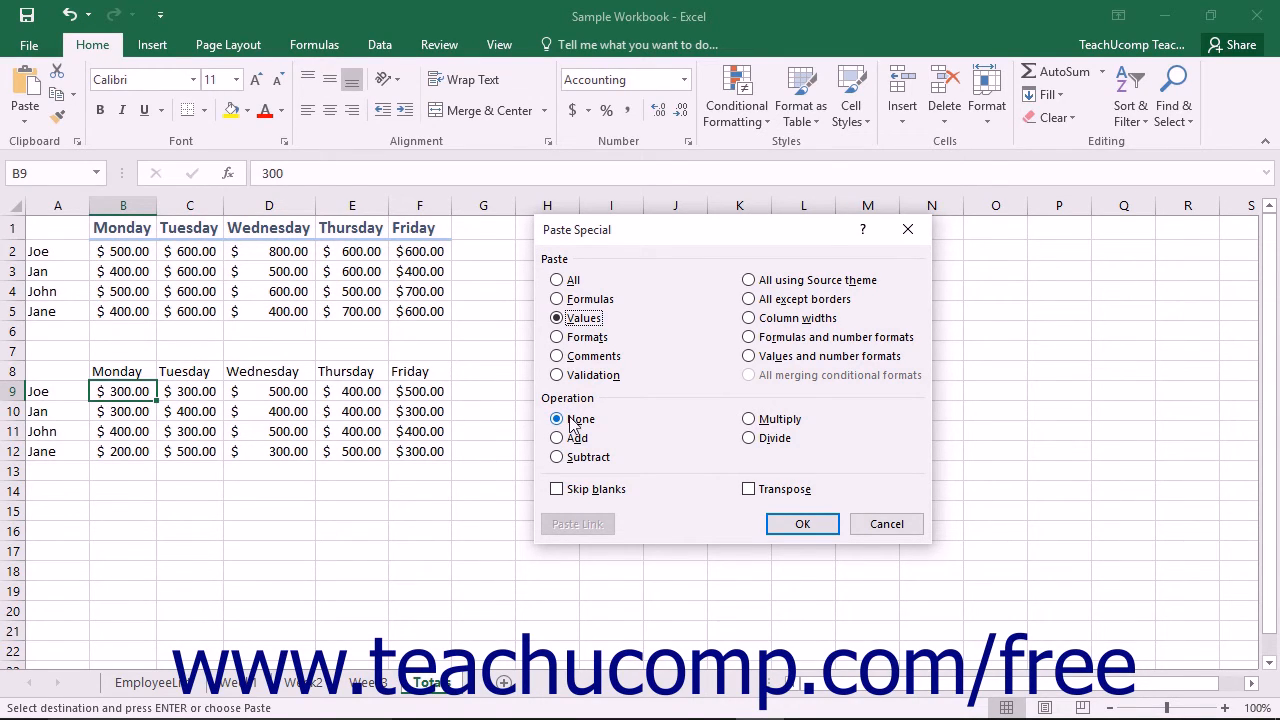
mouse_move(560, 440)
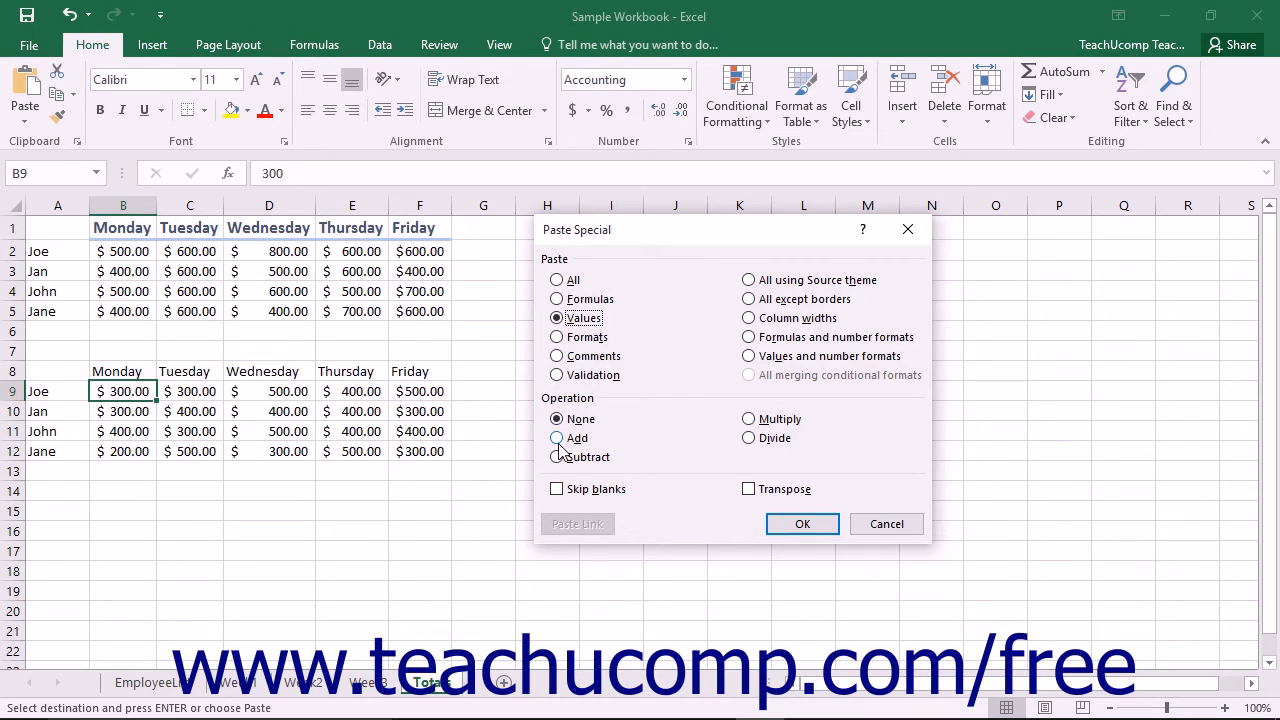
Choose the Add operation alongside Values in Paste Special
click(557, 438)
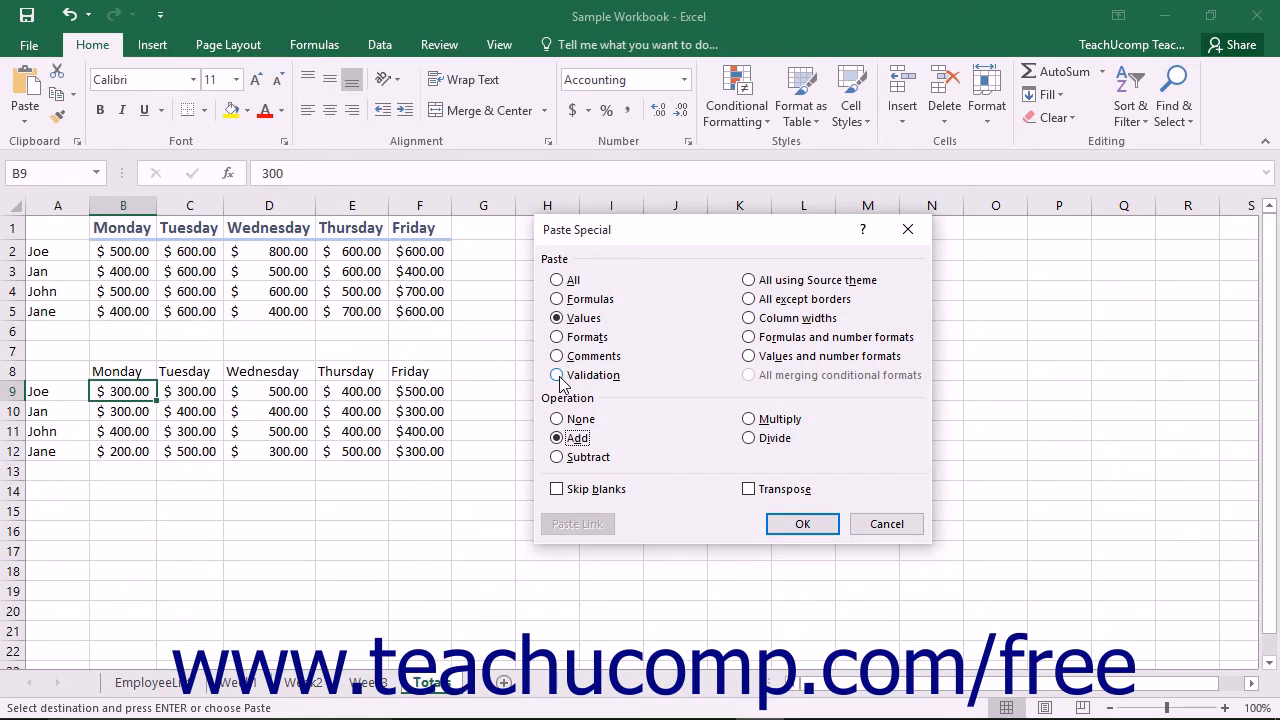
mouse_move(748, 280)
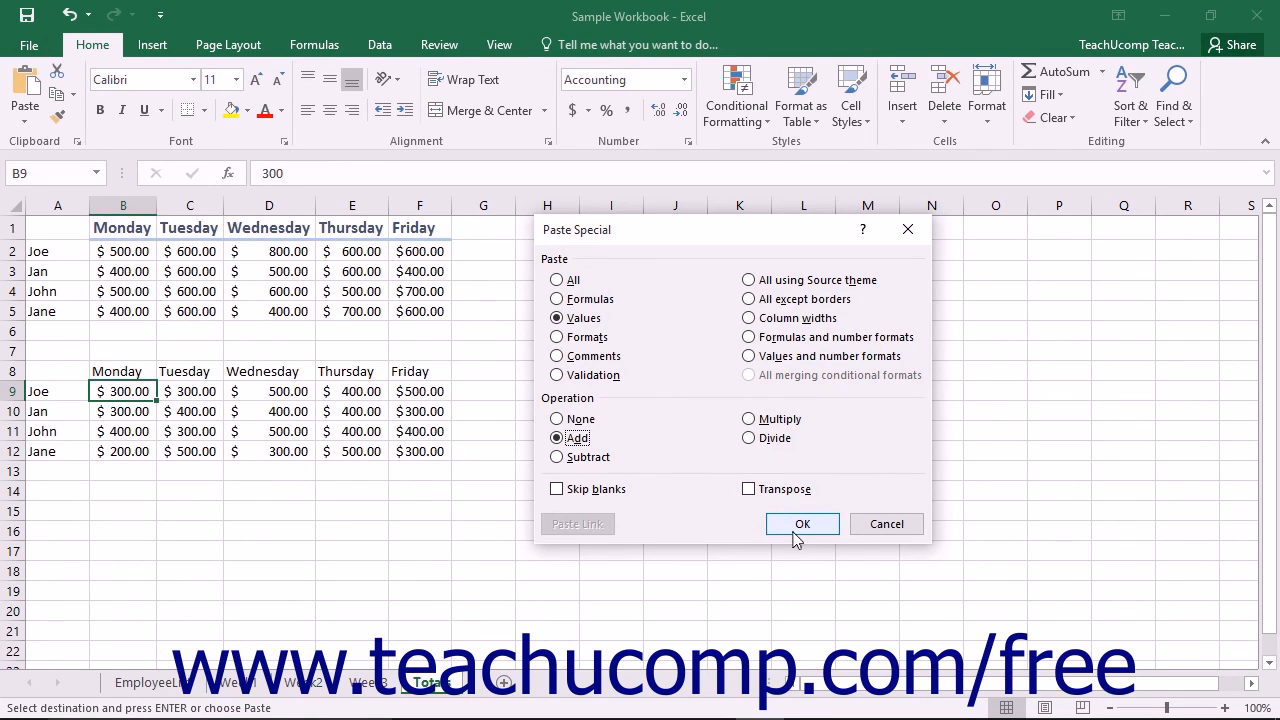
Confirm Paste Special so the lower table totals match, e.g. $500 for Joe on Monday
click(801, 523)
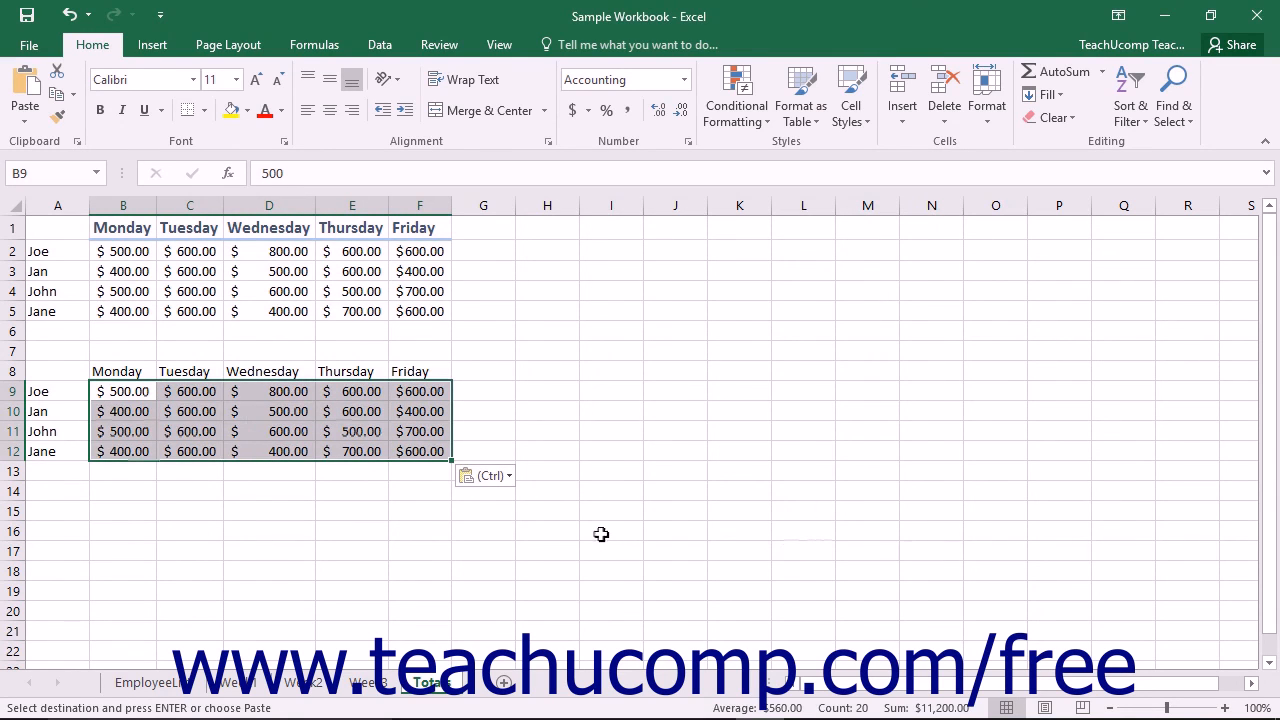